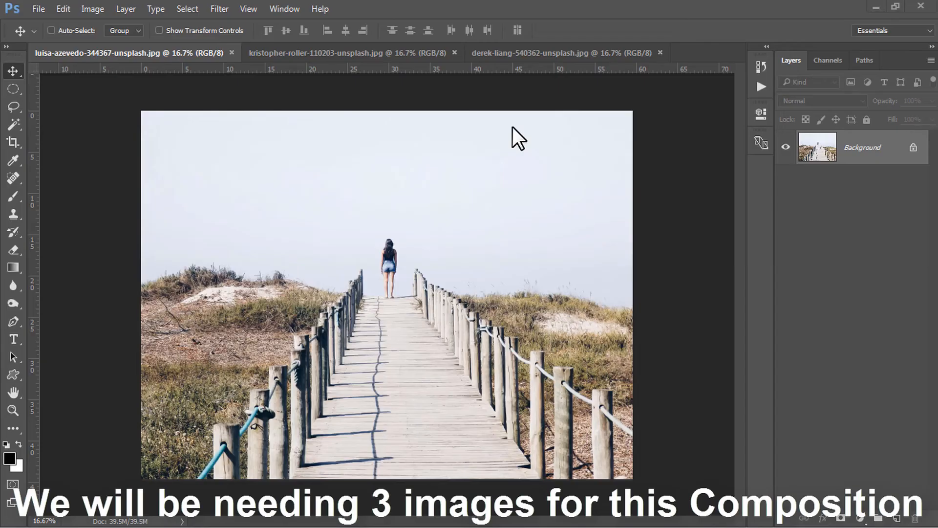
mouse_move(392, 147)
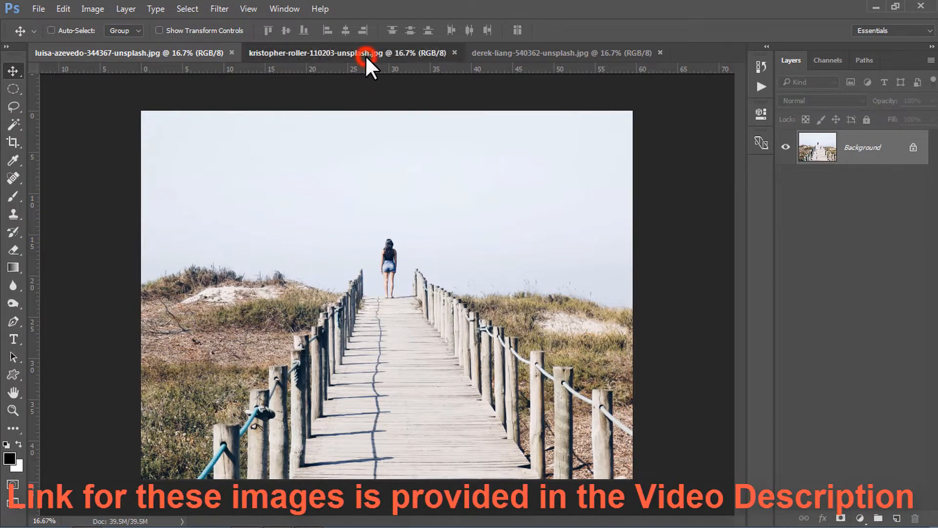
Bring the starry night sky onto the boardwalk photo, resized to cover it
left_click(355, 52)
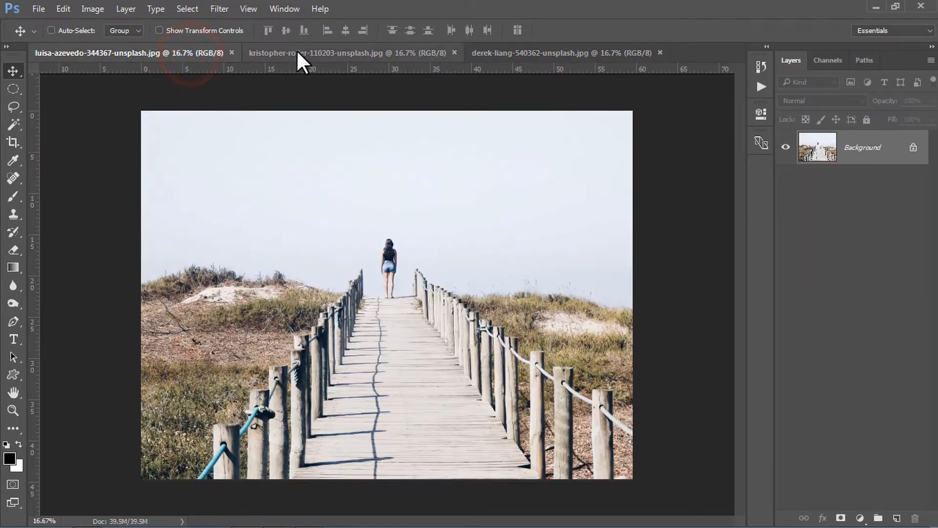
left_click(341, 52)
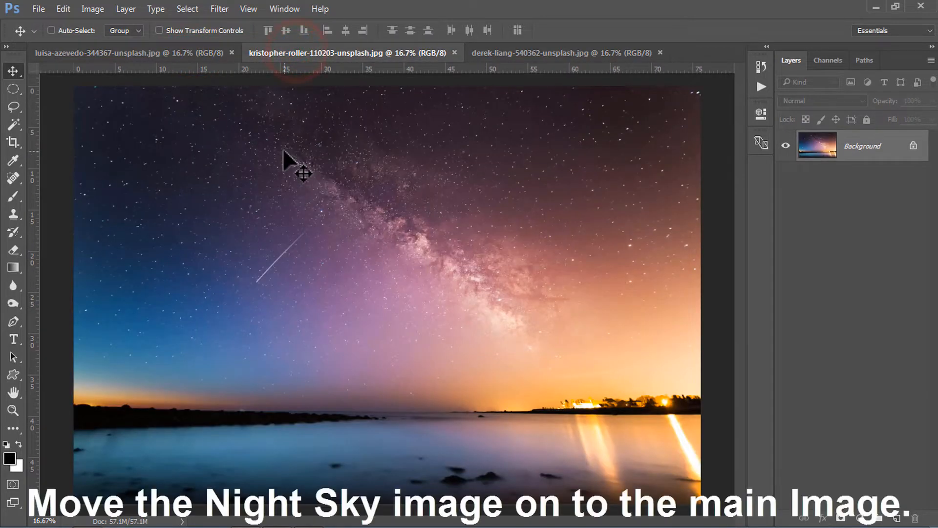
mouse_move(201, 64)
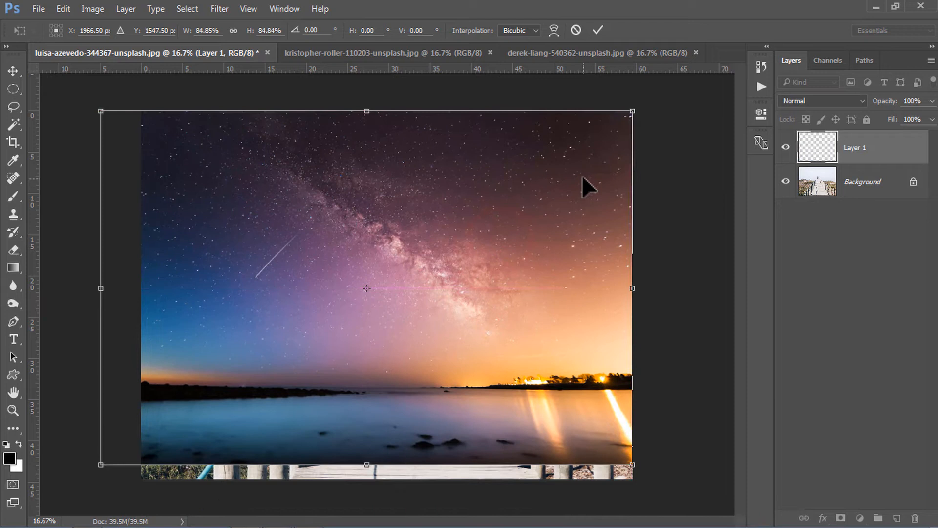
left_click(597, 30)
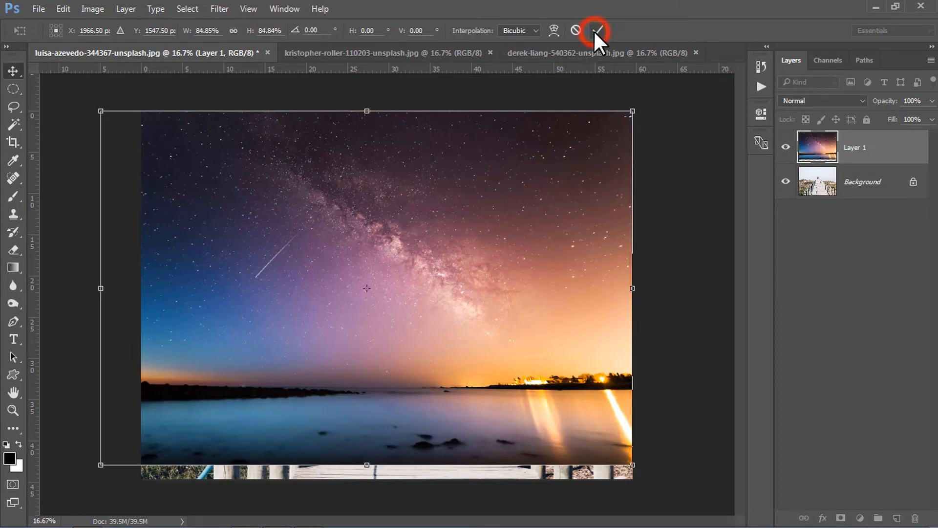
left_click(594, 30)
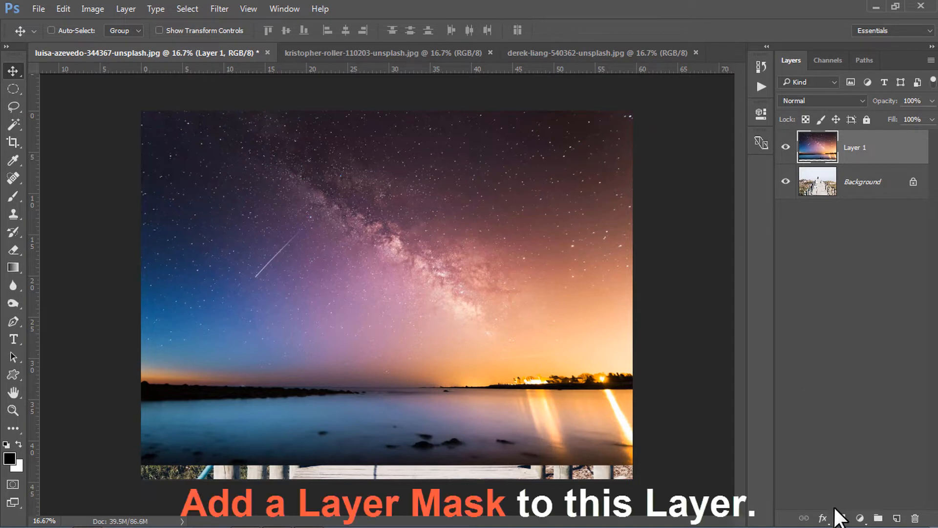
Mask the night sky layer with a Foreground to Transparent gradient fading toward the bottom
left_click(841, 518)
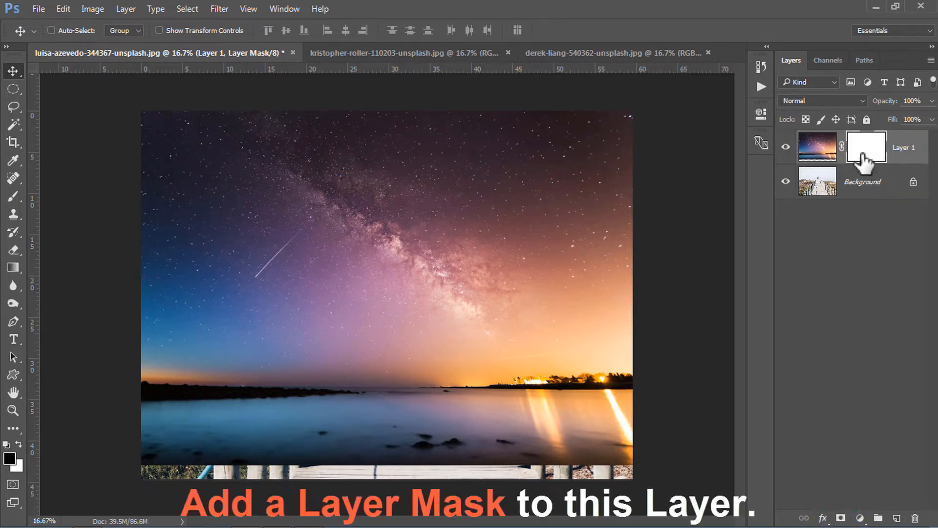
mouse_move(83, 275)
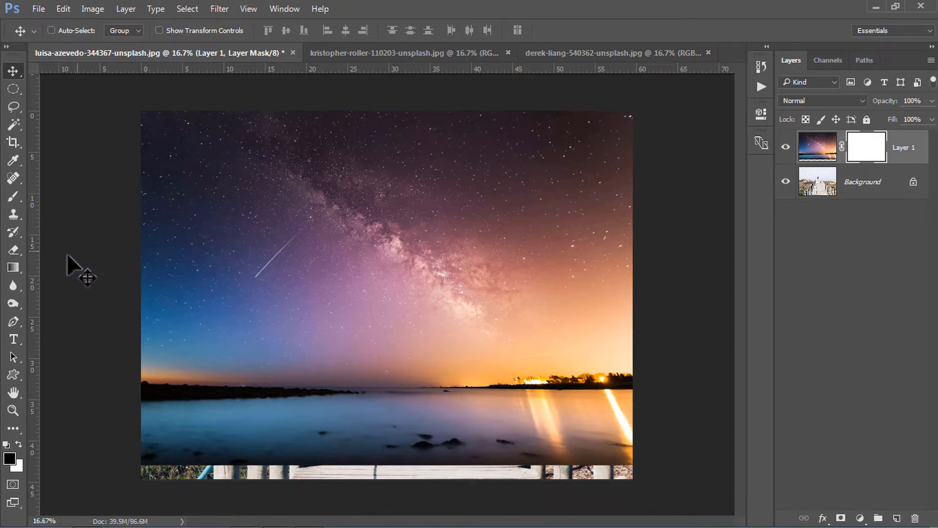
left_click(13, 267)
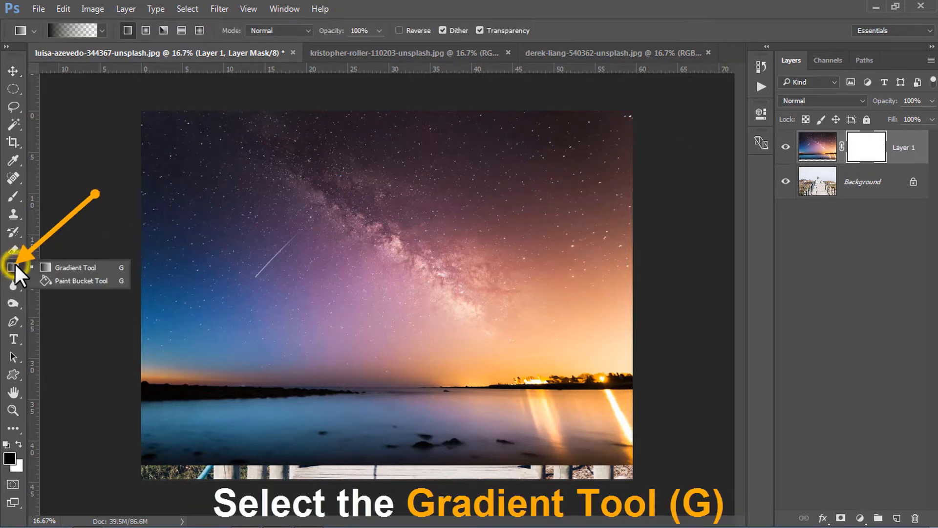
mouse_move(77, 273)
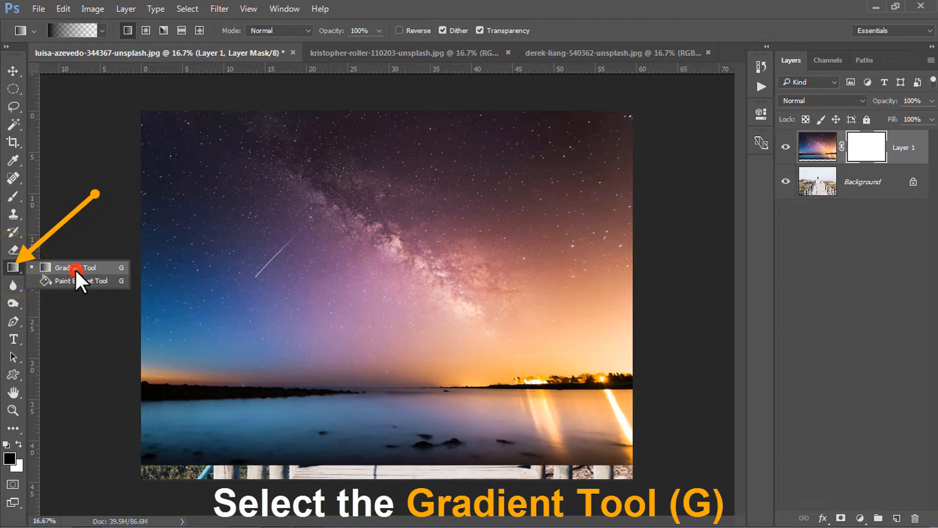
left_click(78, 267)
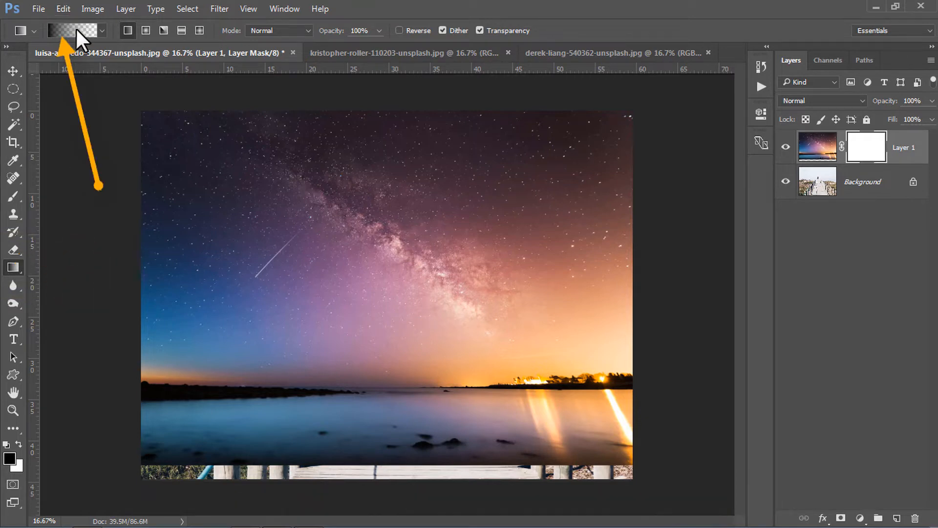
left_click(69, 30)
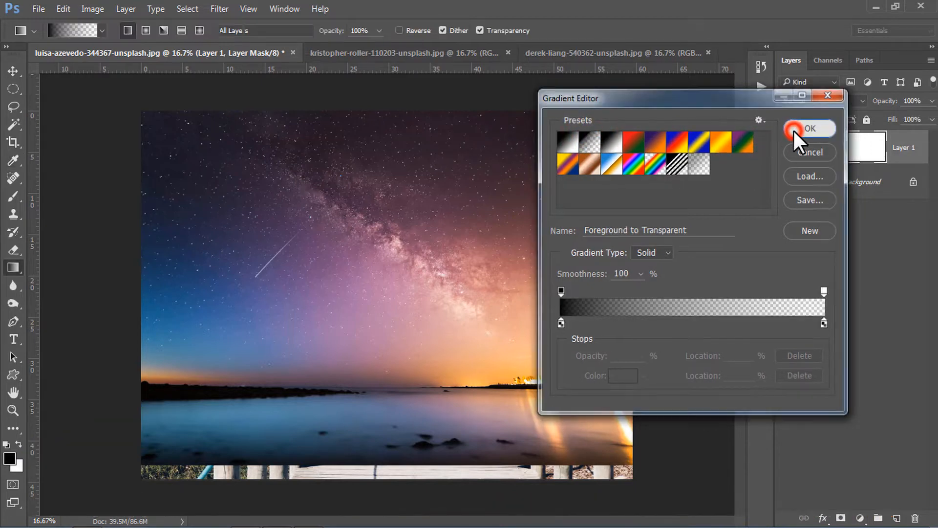
left_click(810, 129)
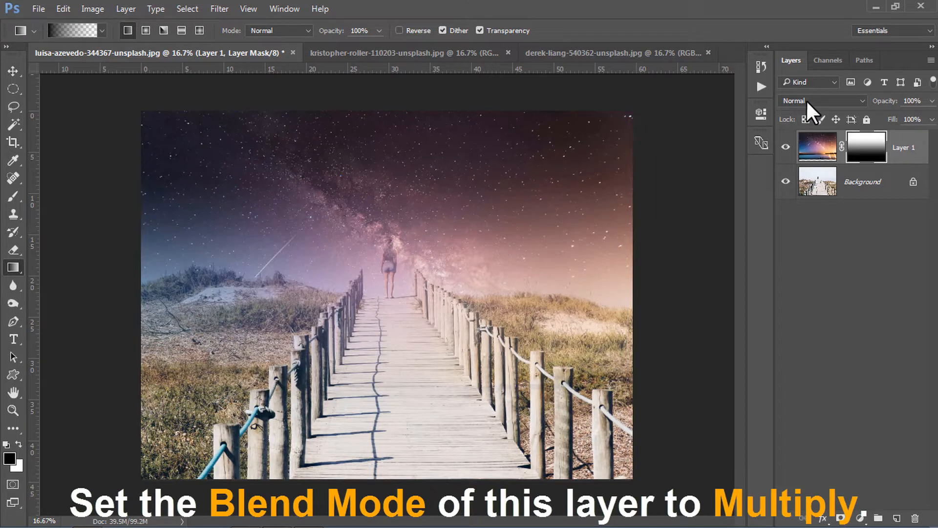
Set the night sky layer to Multiply and bring up the derek-liang moon document
left_click(821, 101)
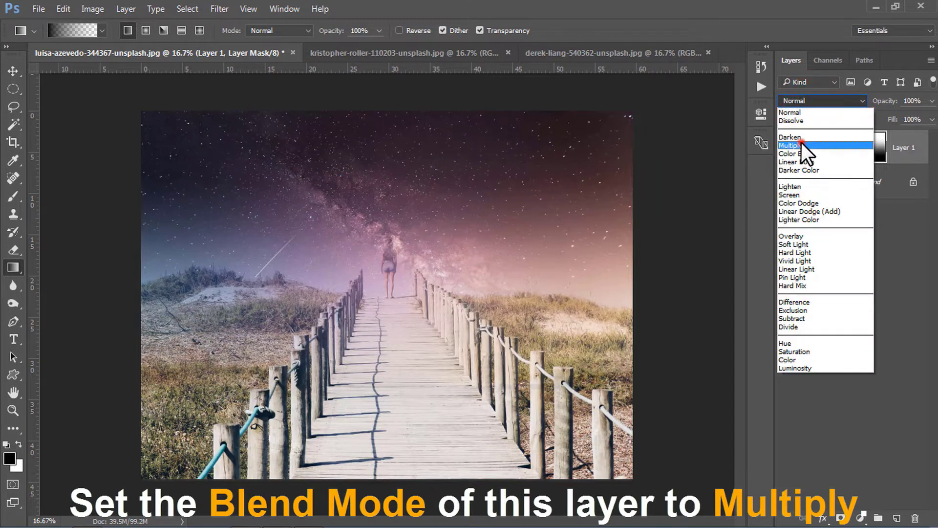
left_click(791, 146)
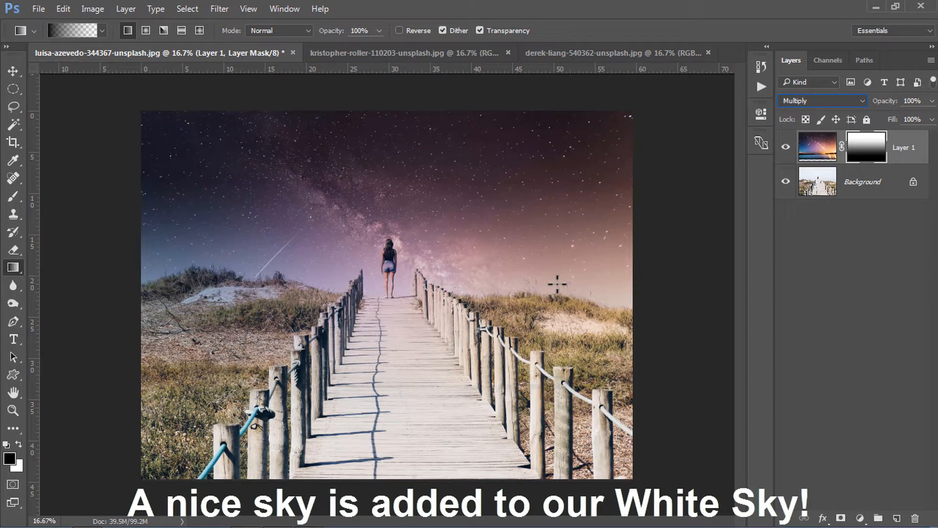
mouse_move(530, 259)
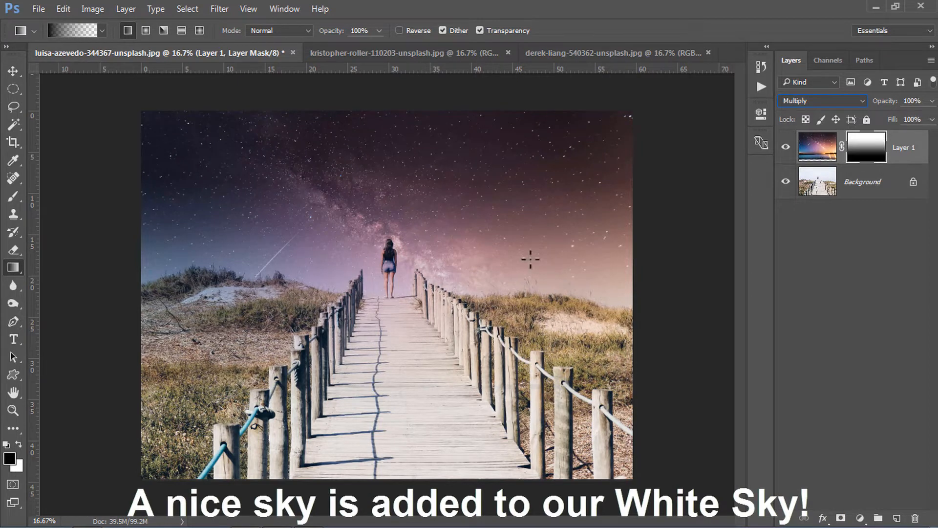
left_click(598, 53)
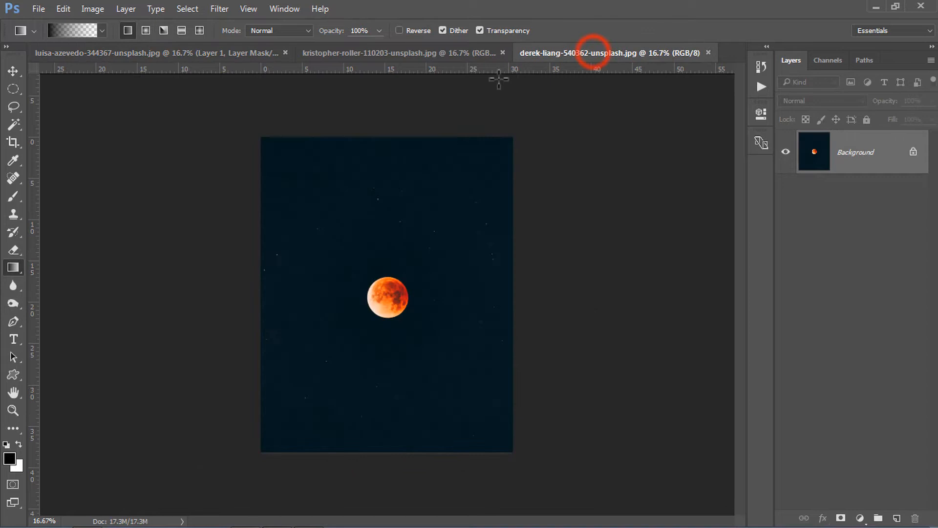
Add the red moon photo to the composite as Layer 2, enlarged for editing
left_click(13, 72)
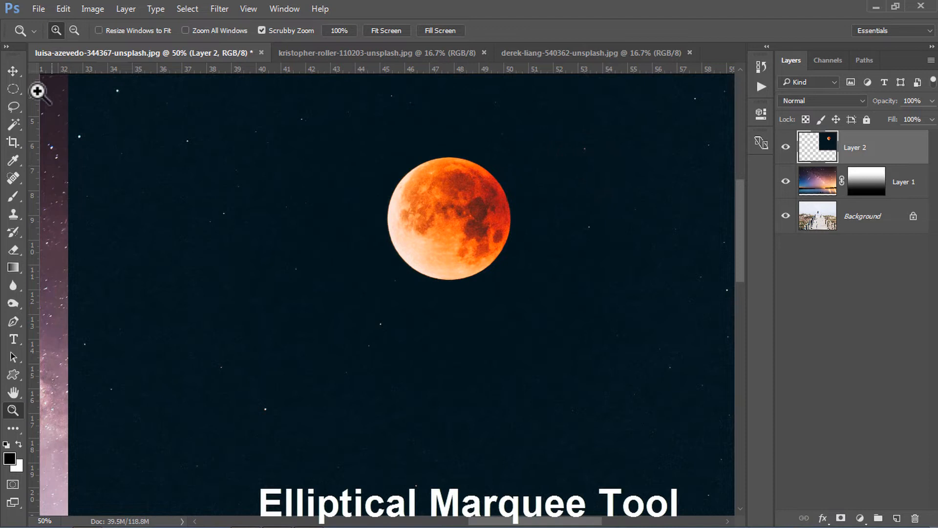
right_click(13, 88)
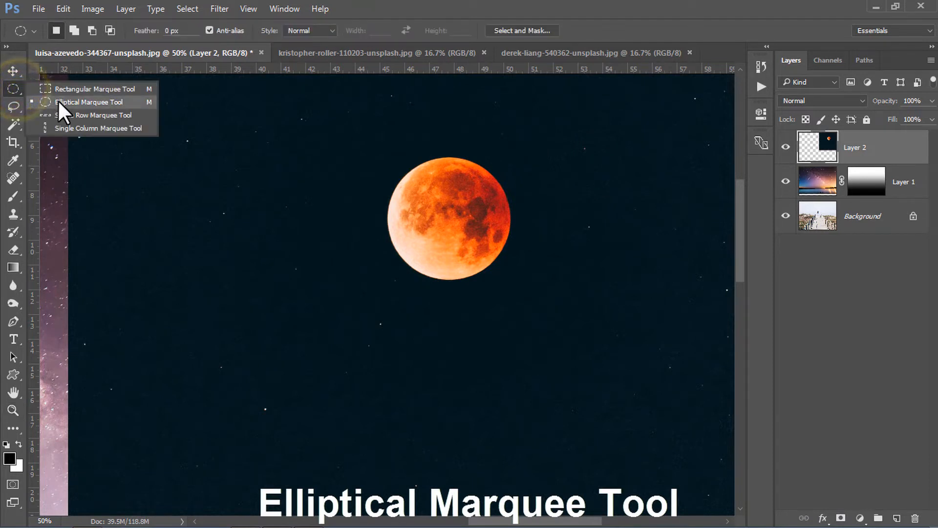
Draw an elliptical selection around the moon and transform it to fit the edge
left_click(93, 101)
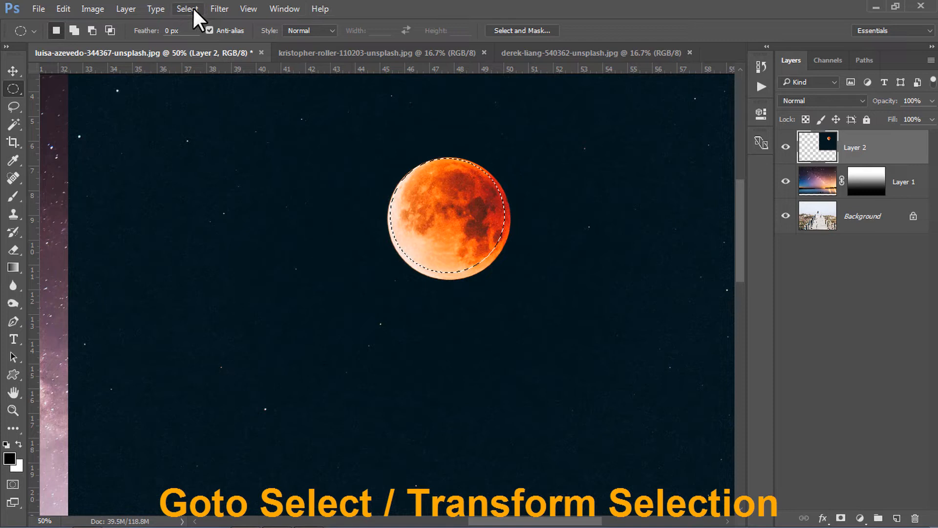
left_click(187, 8)
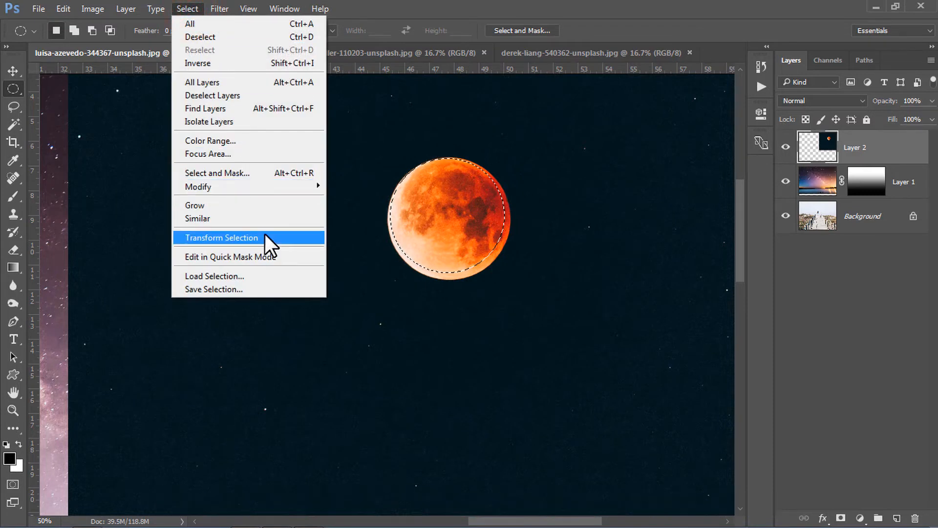
left_click(222, 237)
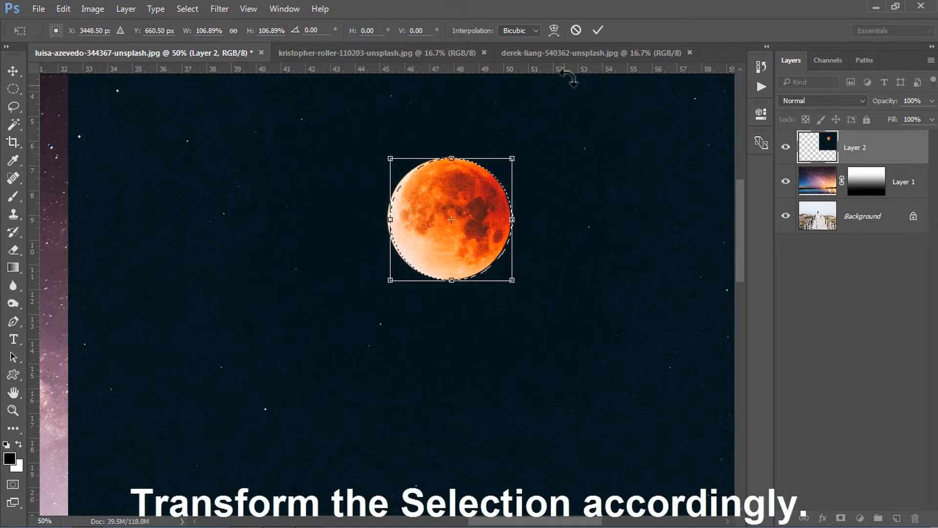
left_click(596, 30)
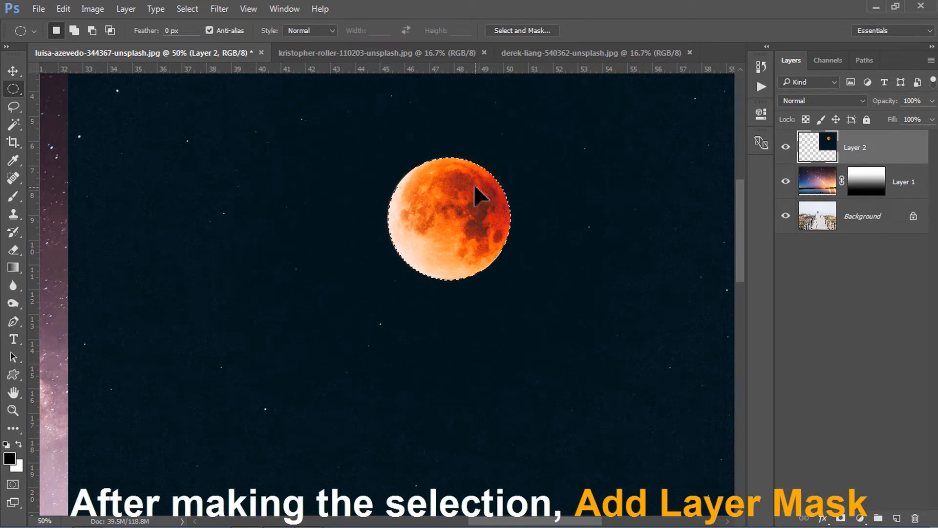
mouse_move(796, 380)
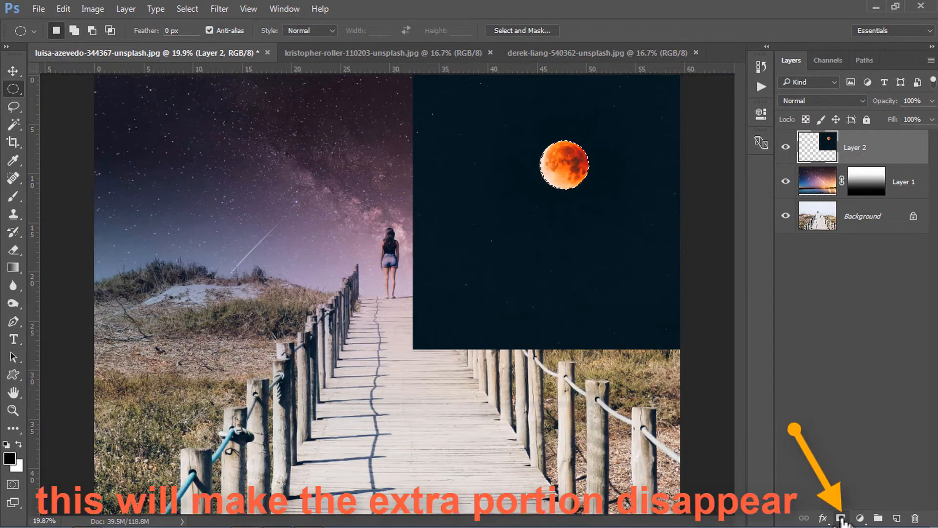
Mask Layer 2 to the moon, set Screen blending, and move it upper right
left_click(844, 518)
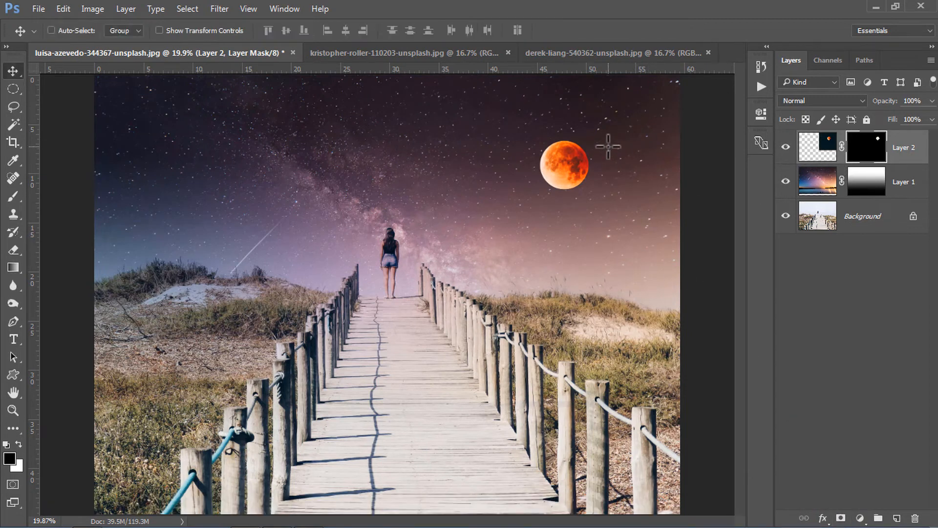
left_click(823, 100)
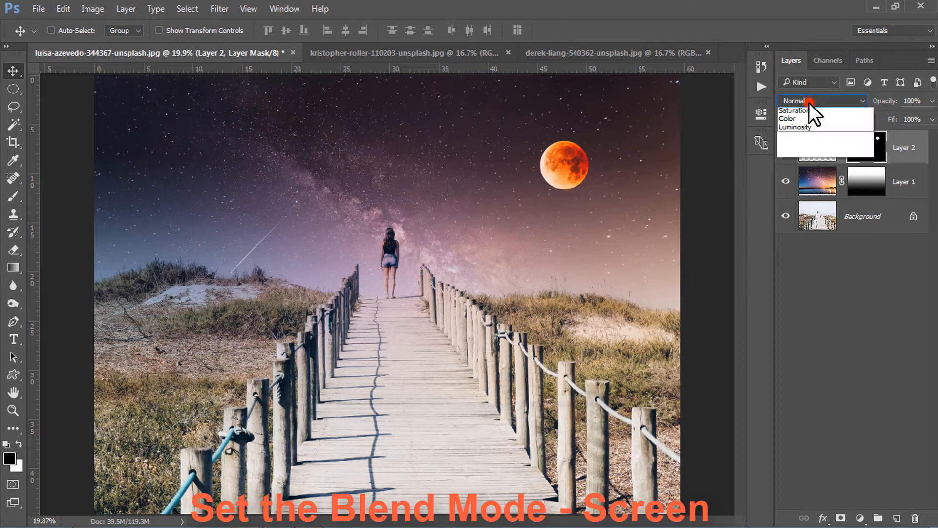
left_click(823, 101)
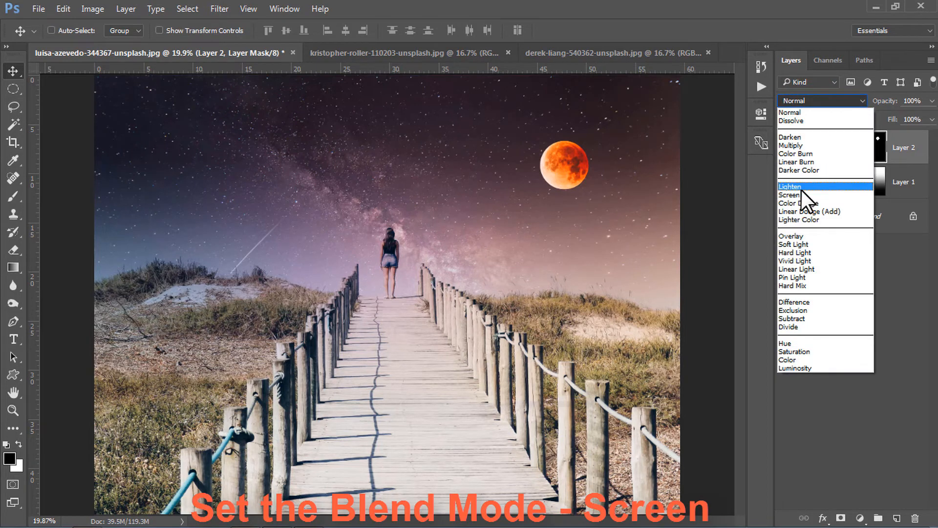
left_click(792, 194)
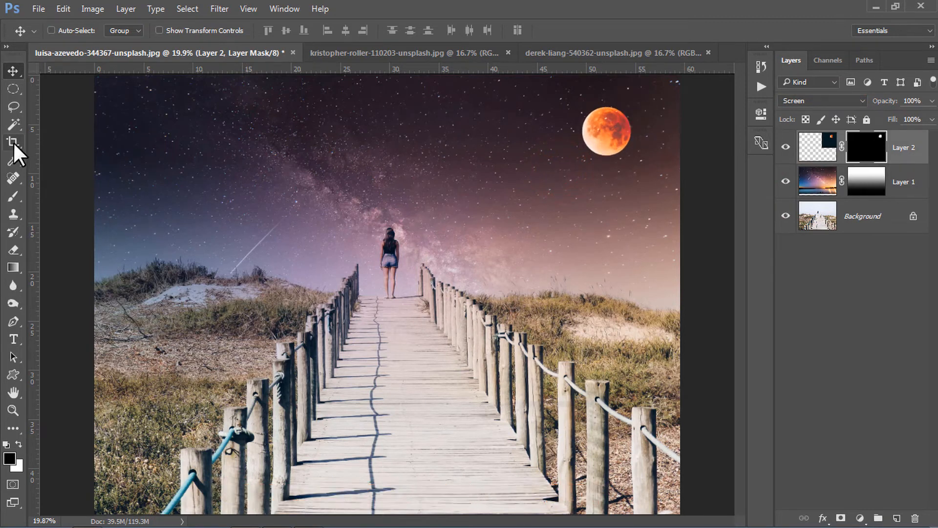
Crop the composite by raising the bottom edge, trimming the boardwalk
left_click(14, 143)
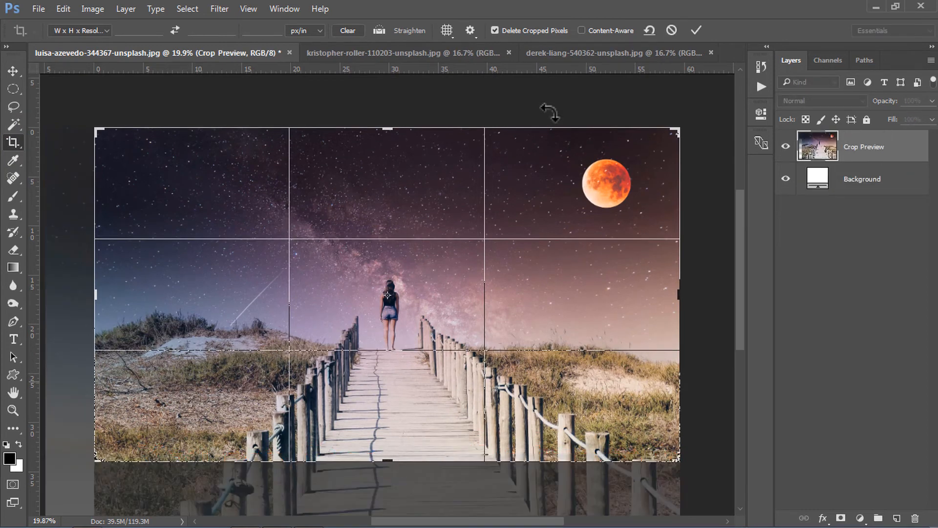
left_click(696, 30)
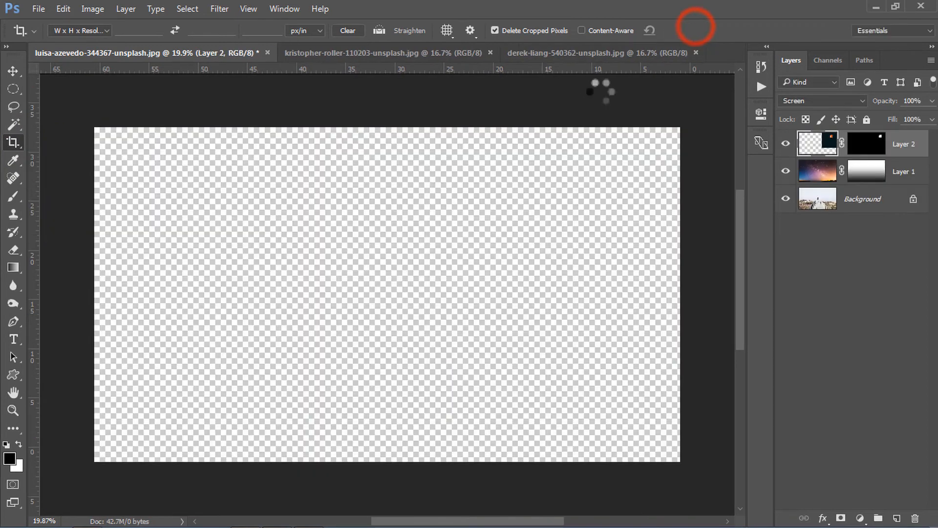